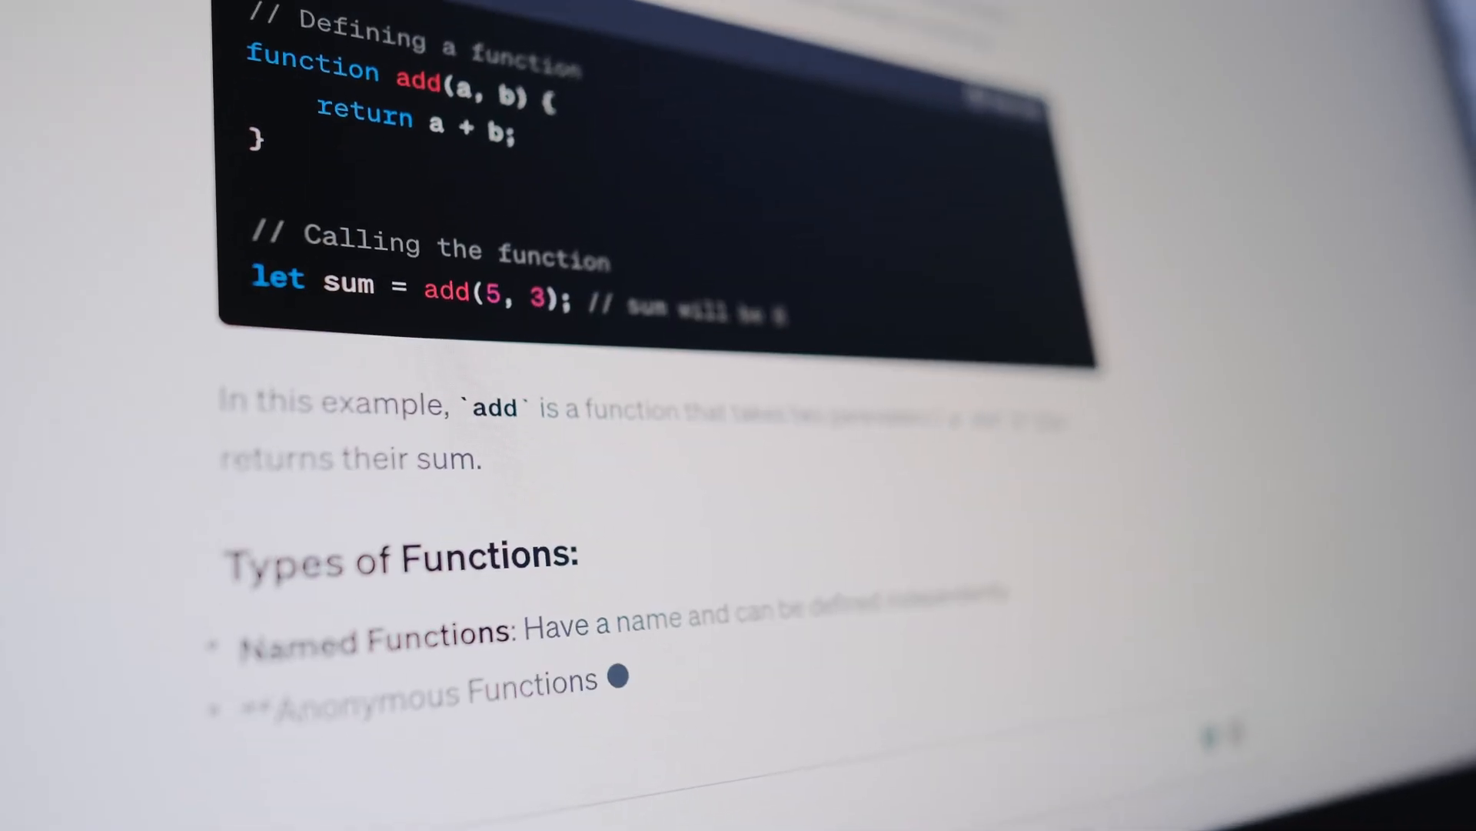
{"action": "scroll", "scroll_direction": "down", "scroll_amount": 3}
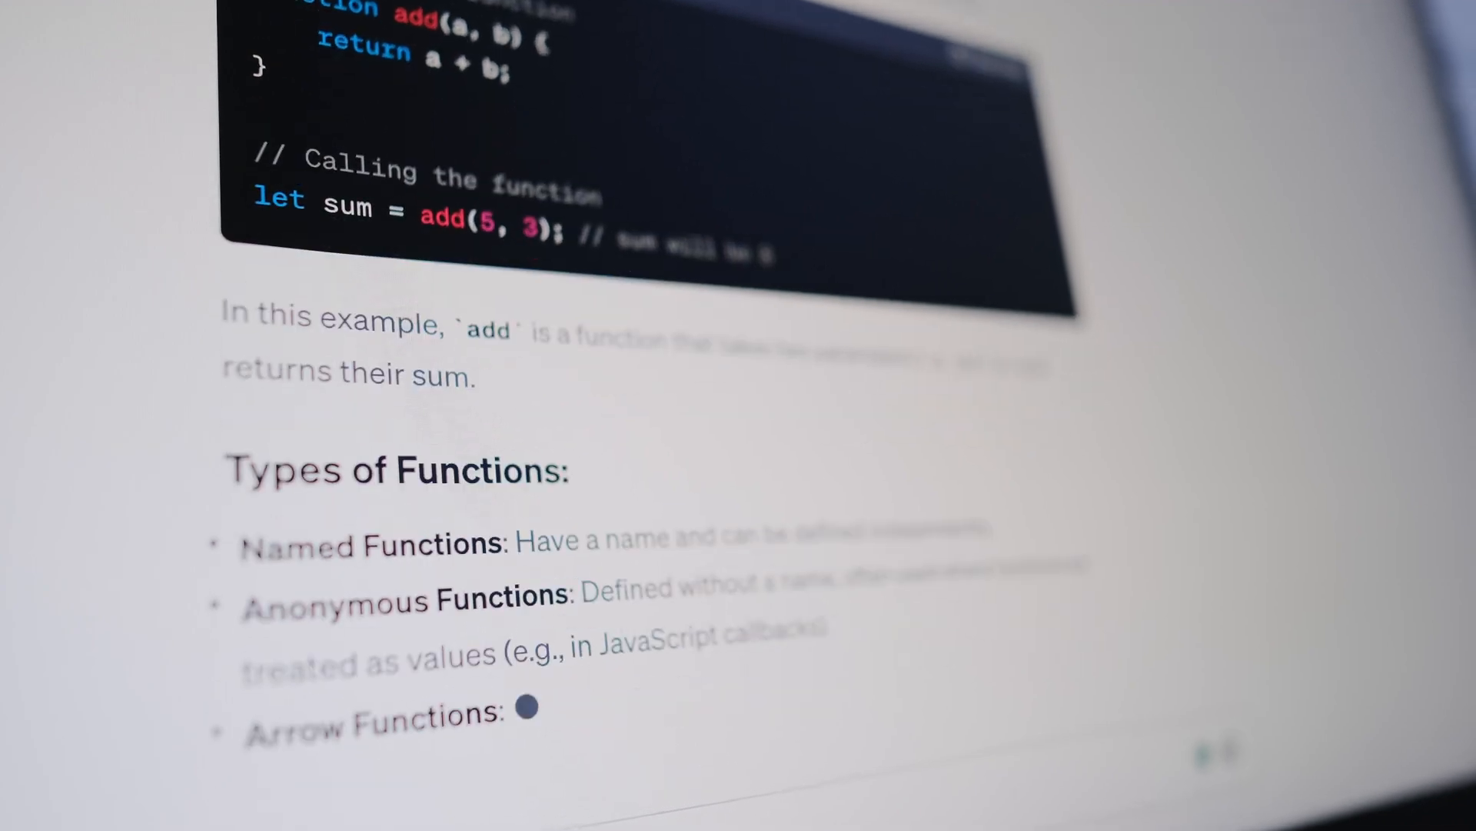